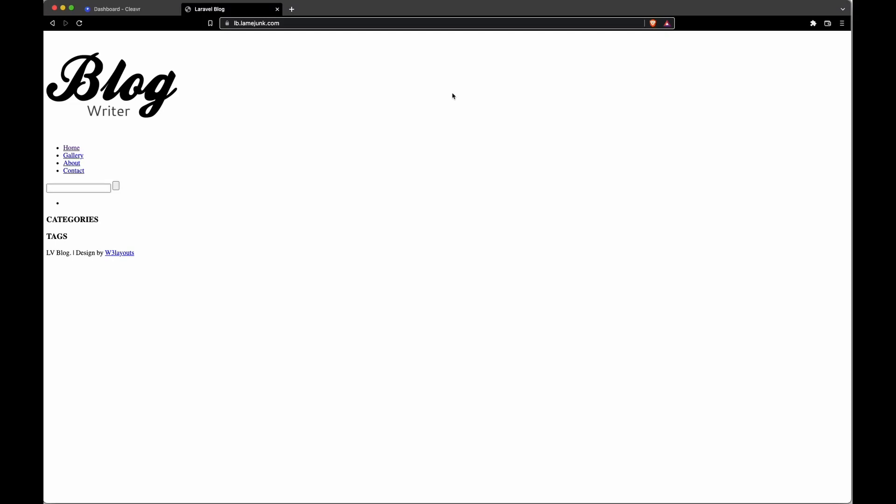
mouse_move(310, 138)
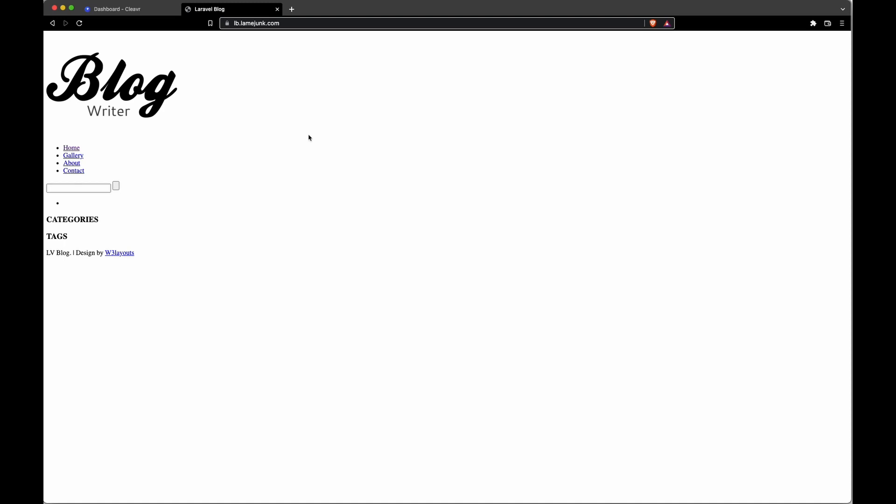
mouse_move(349, 197)
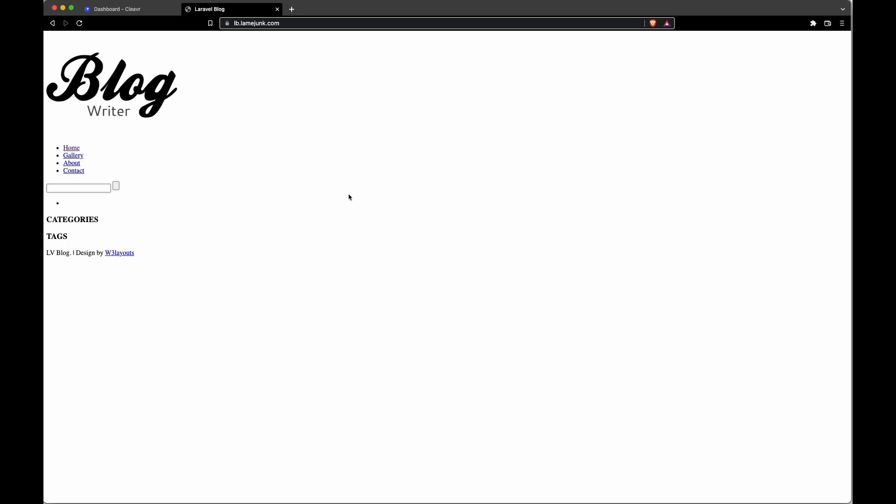
mouse_move(291, 153)
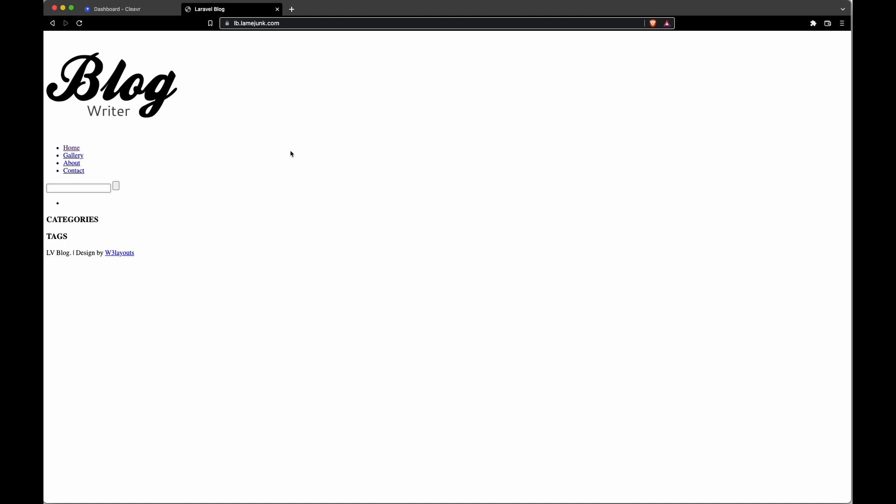
- Inspect the unstyled blog page and show the Console with its mixed-content and jQuery errors
right_click(291, 153)
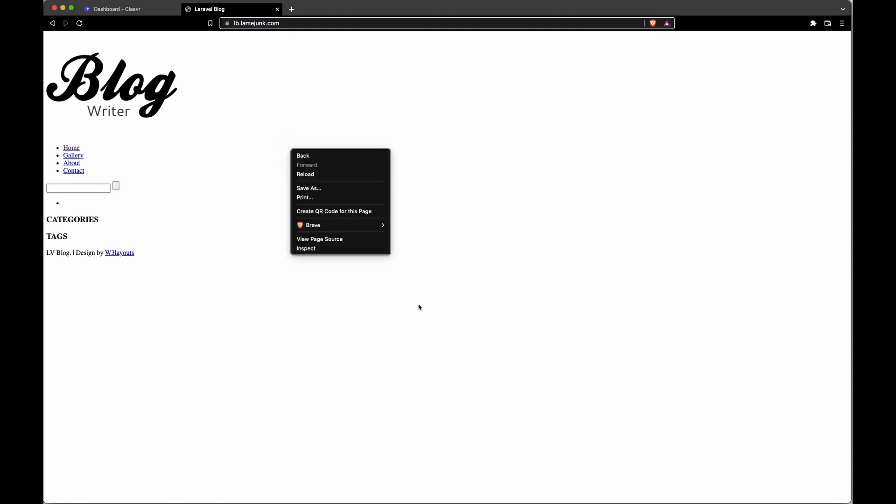
click(306, 249)
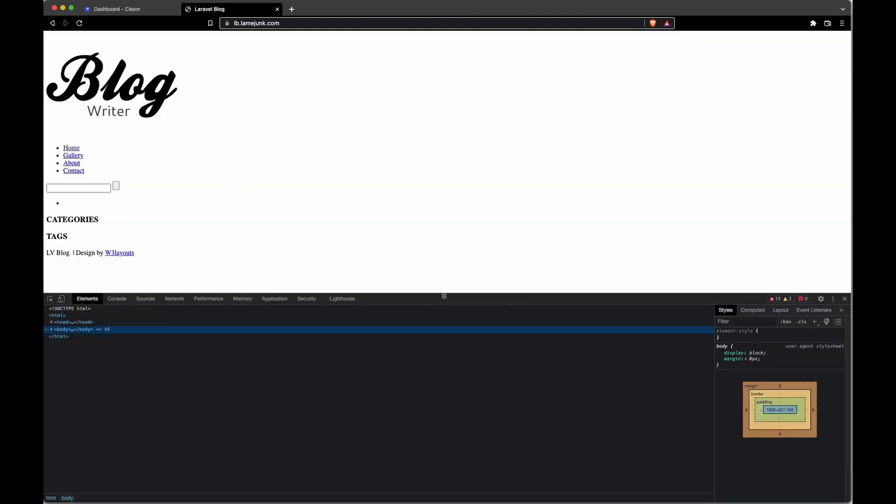
click(116, 299)
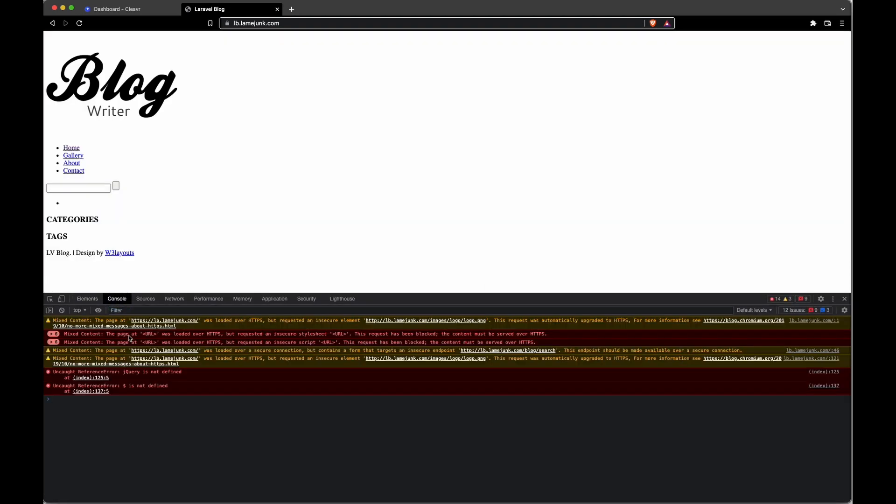
mouse_move(194, 335)
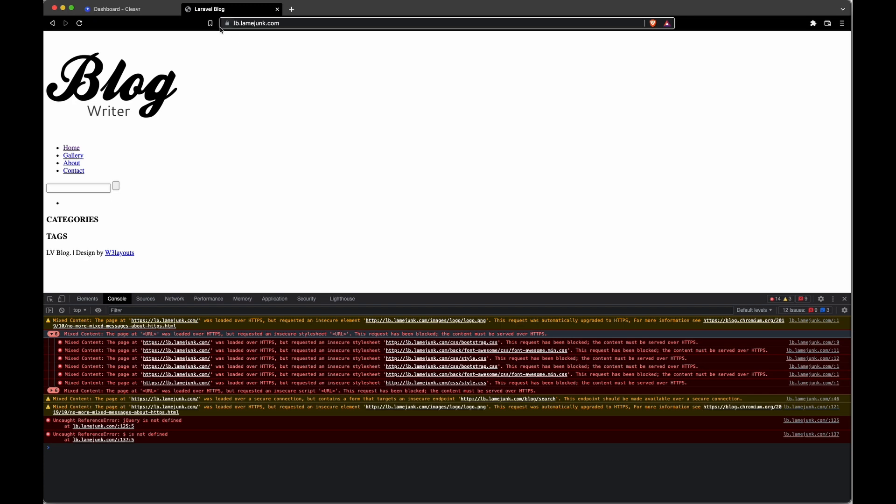
mouse_move(227, 24)
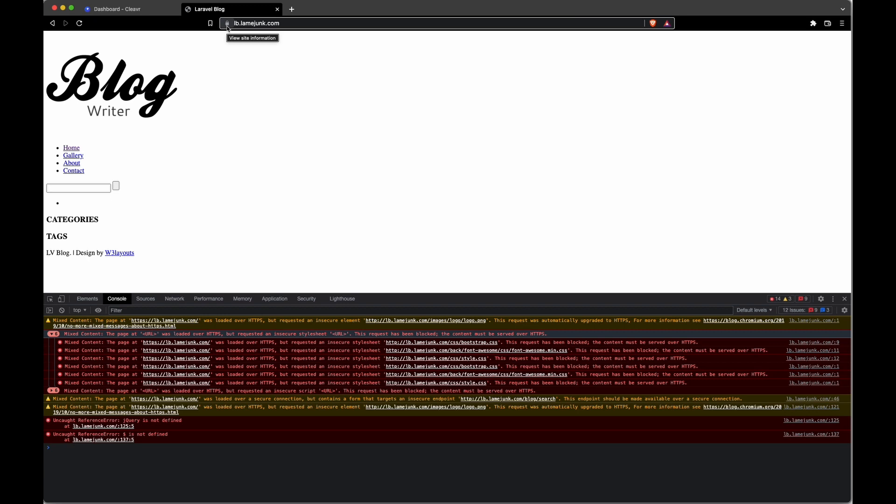
mouse_move(454, 344)
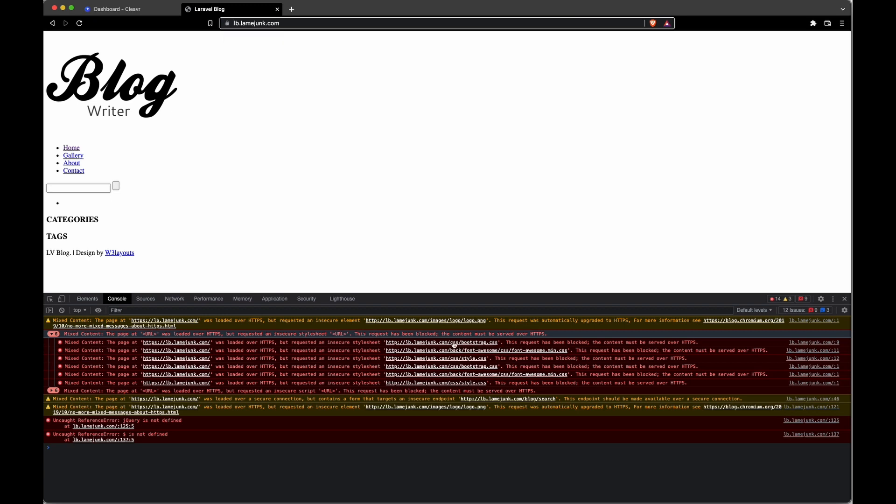
- Load bootstrap.css from the console link in a new tab and check its full https address
click(455, 341)
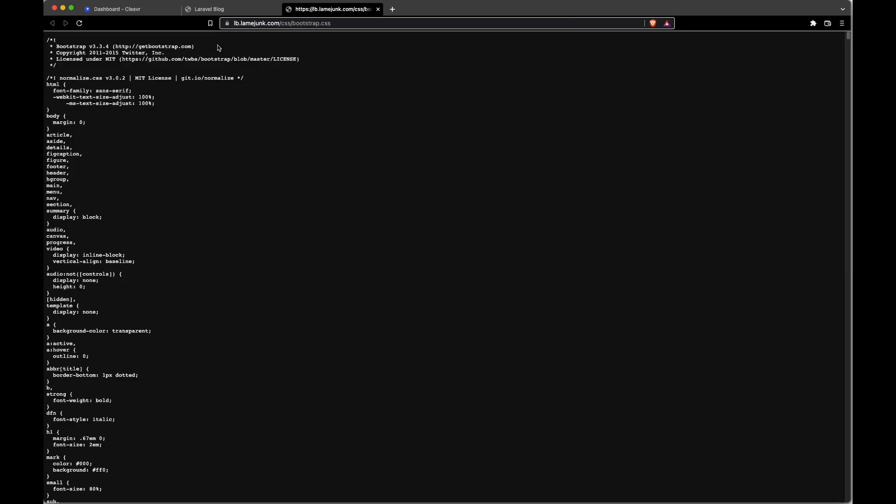
click(281, 24)
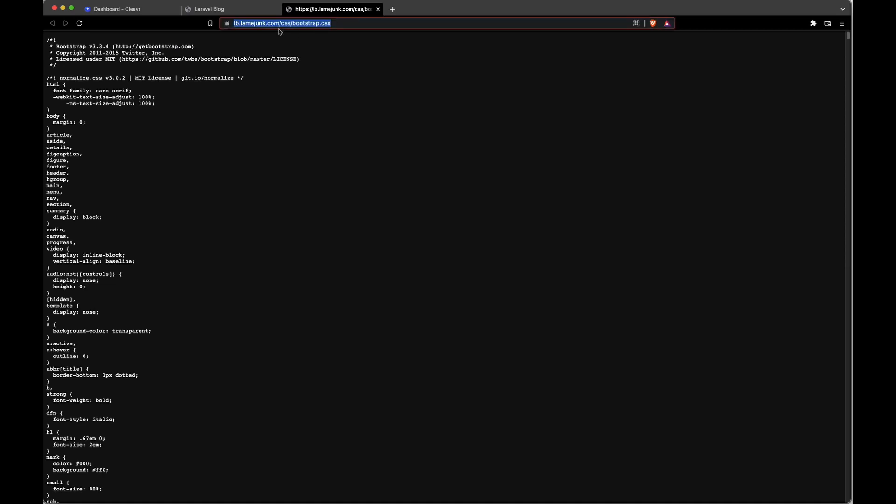
mouse_move(361, 82)
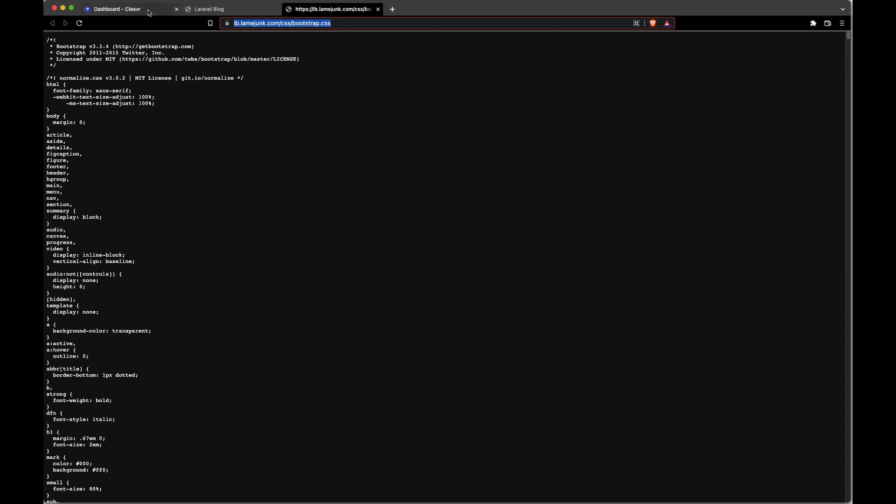
- Switch to the Cleavr dashboard tab showing the lb.lamejunk.com load balancer overview
click(117, 8)
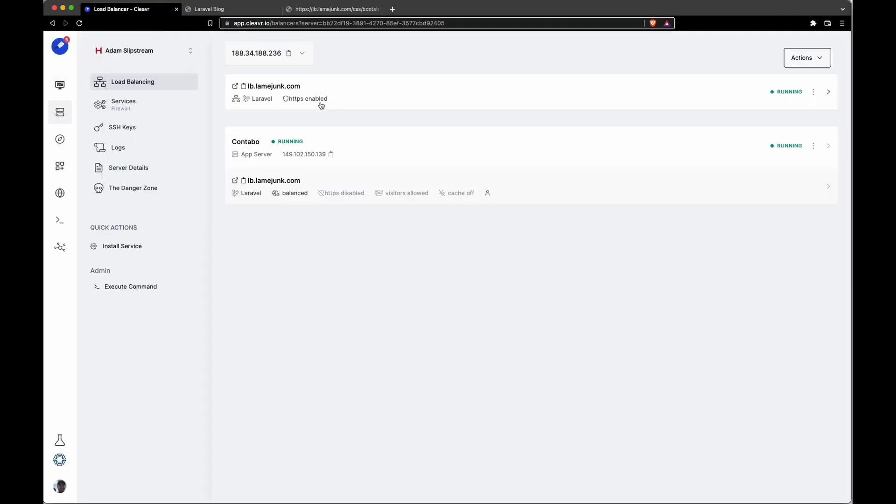
mouse_move(317, 102)
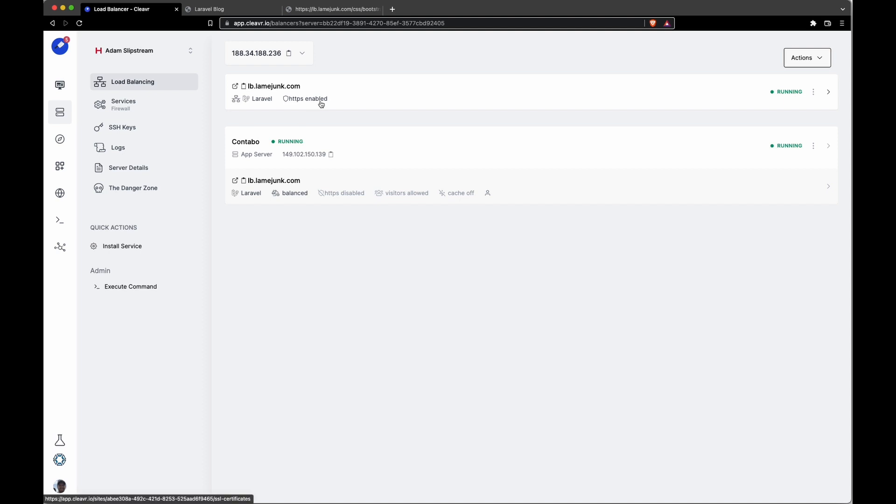
mouse_move(288, 108)
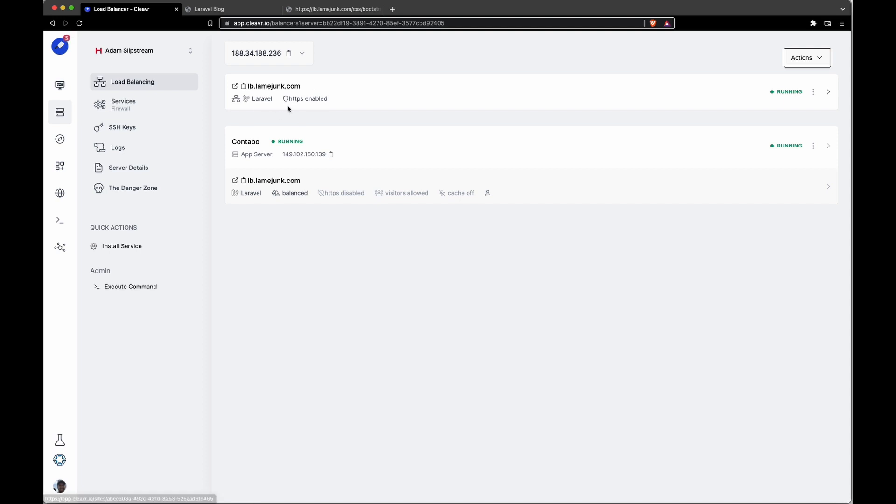
mouse_move(335, 163)
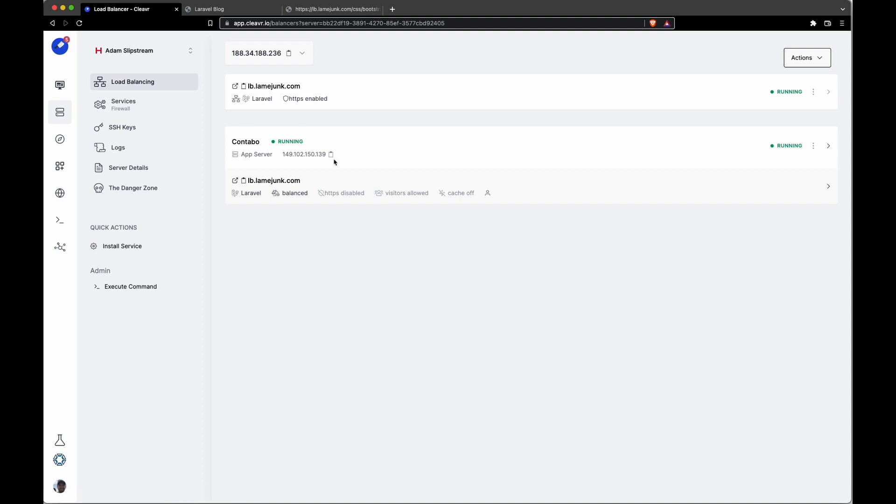
mouse_move(386, 211)
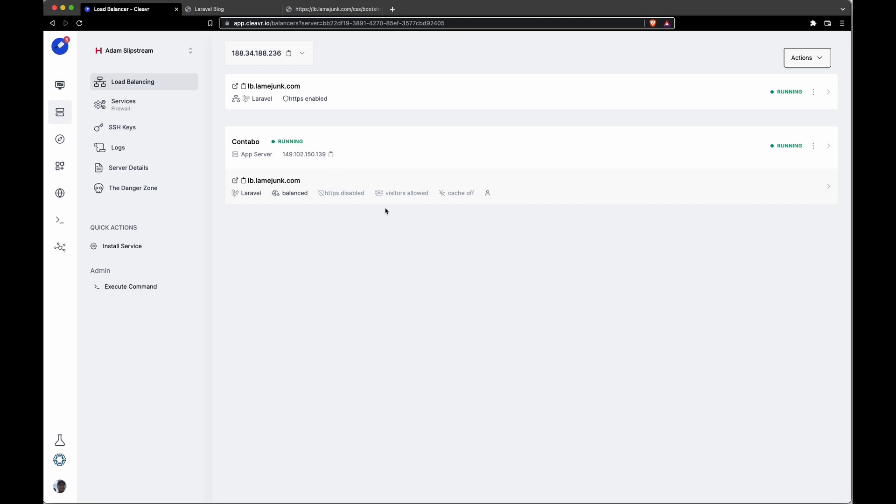
mouse_move(316, 142)
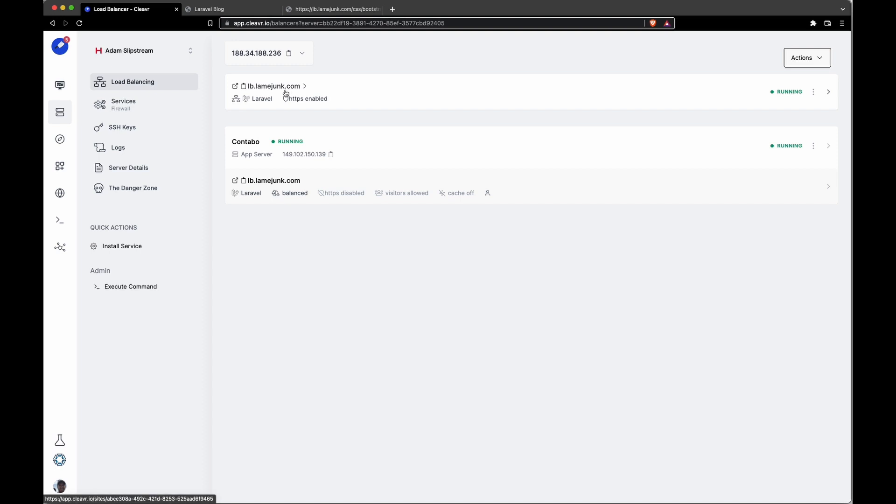
mouse_move(291, 91)
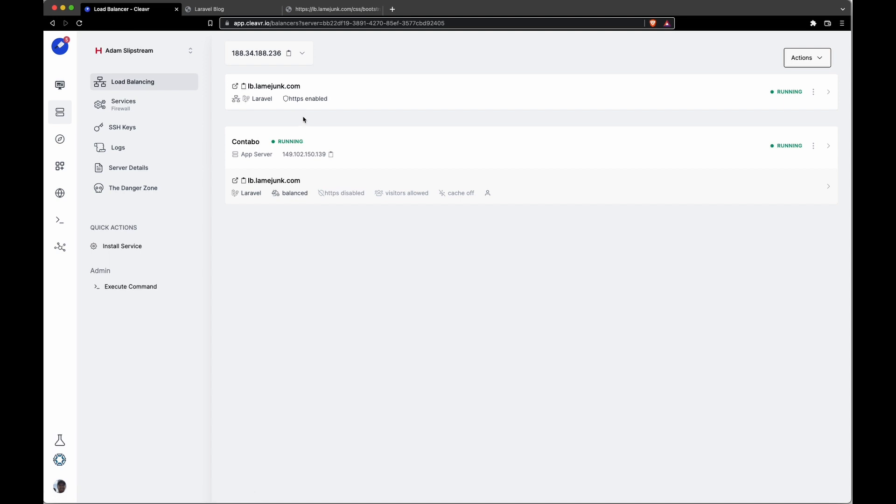
mouse_move(316, 166)
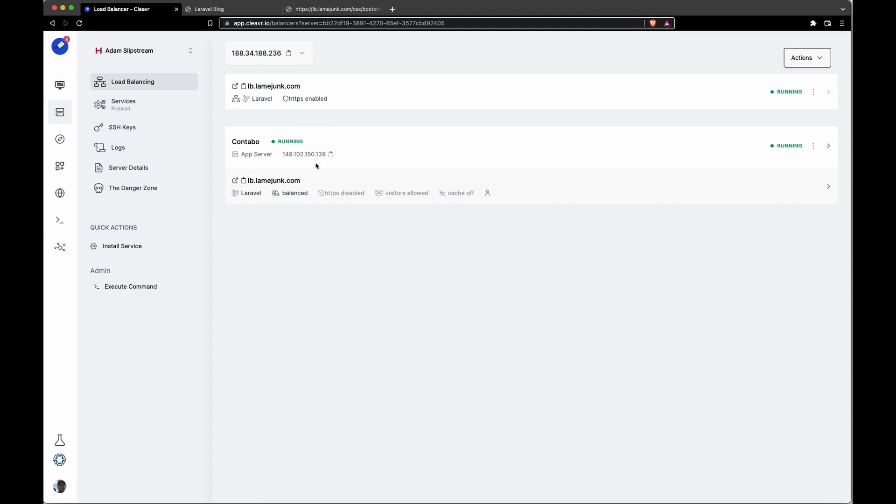
mouse_move(335, 119)
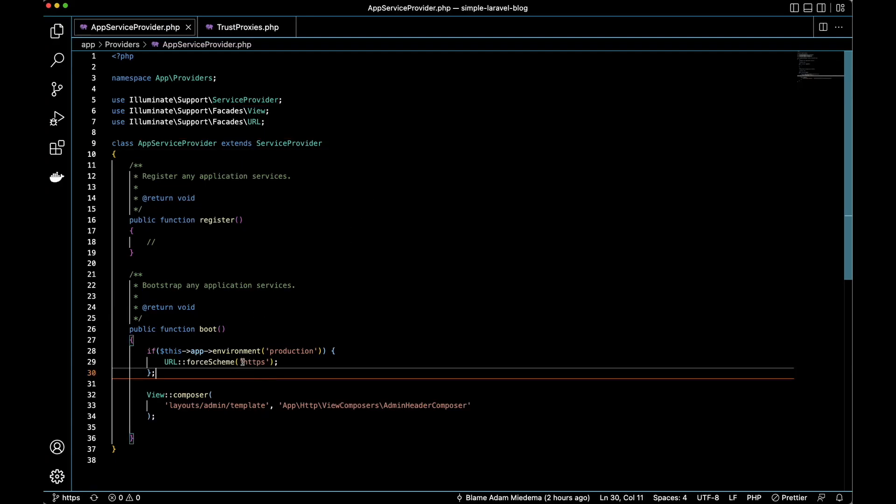
- Highlight the URL::forceScheme('https') production block in AppServiceProvider.php
double_click(254, 362)
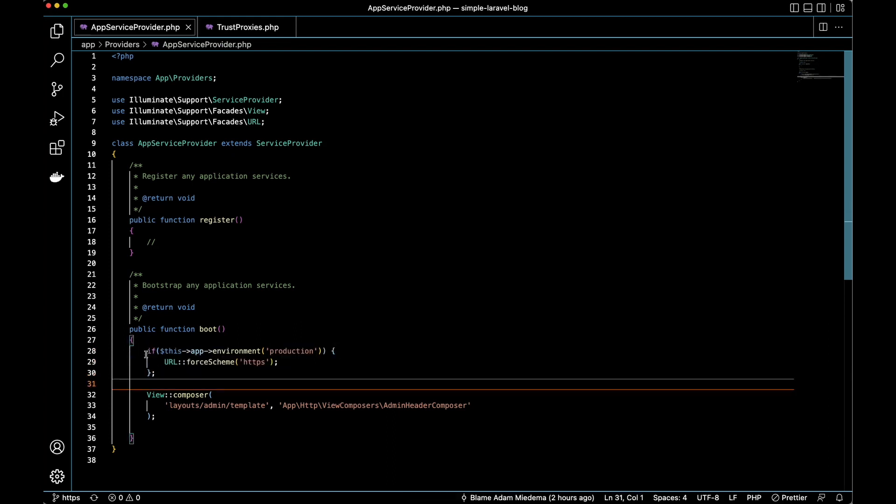
mouse_move(291, 351)
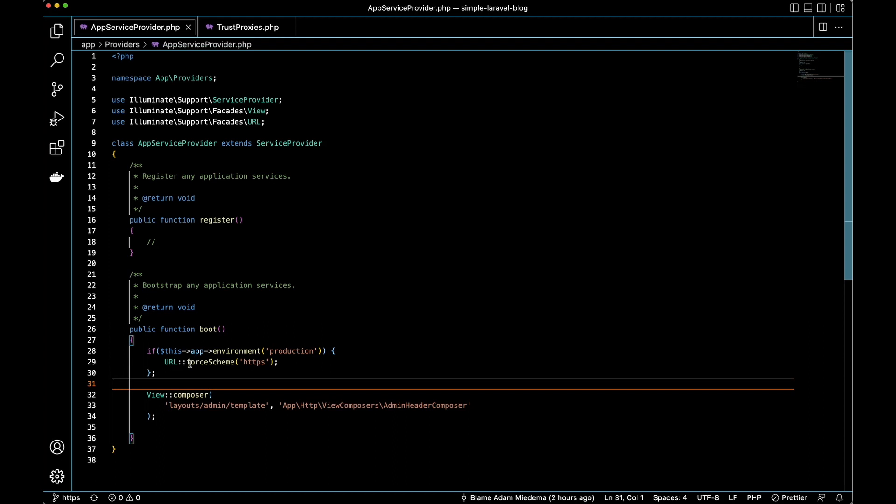
mouse_move(243, 362)
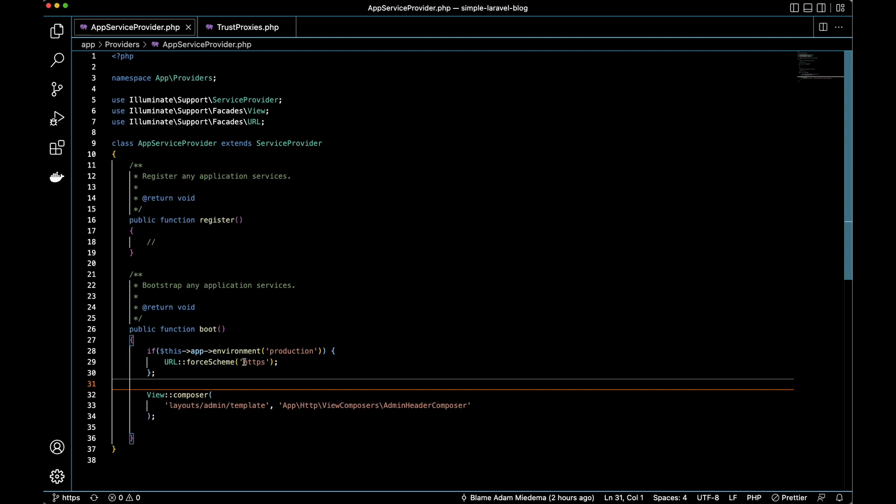
drag(146, 351, 156, 372)
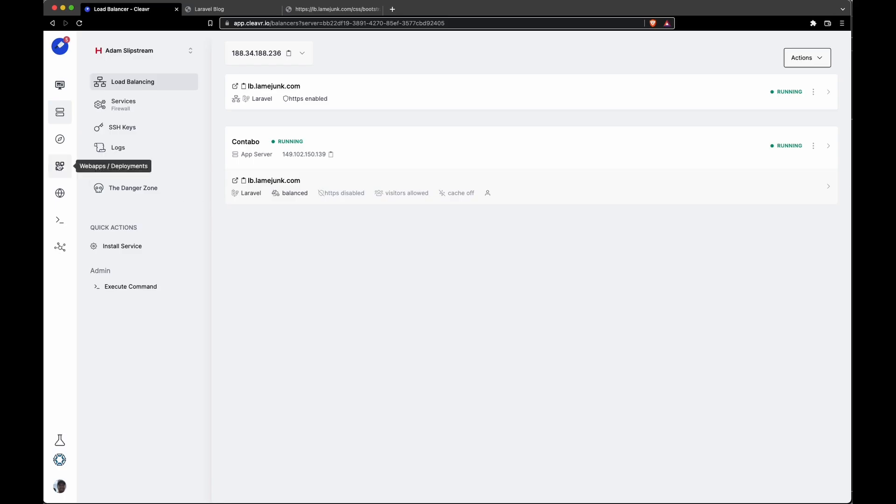
- Set the web app's Branch To Deploy to https, update the repository settings, and go to Deployments
click(60, 166)
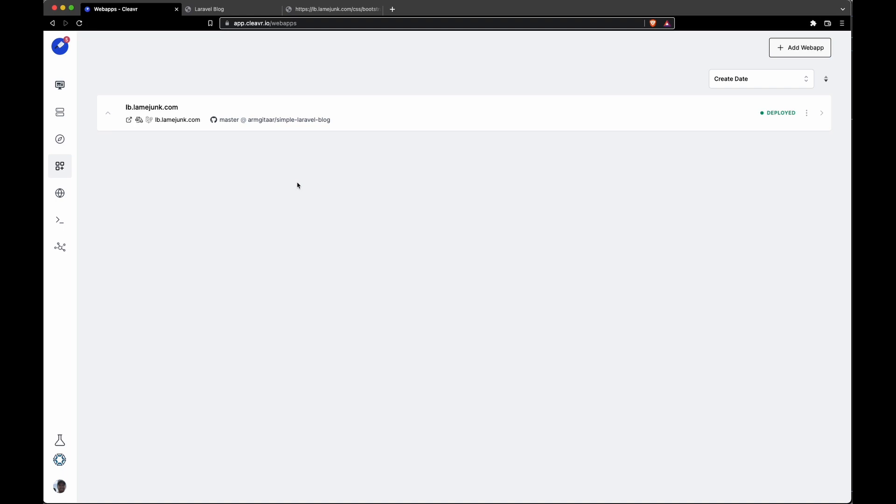
mouse_move(59, 166)
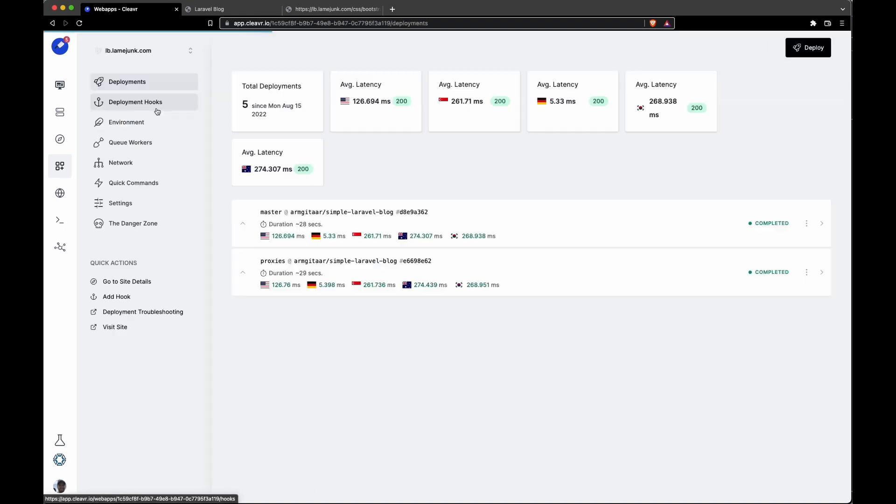
click(121, 204)
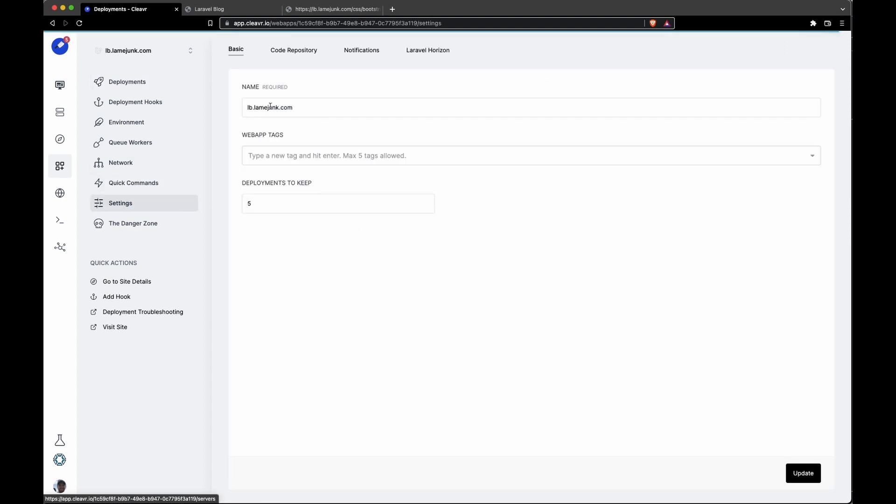
click(293, 49)
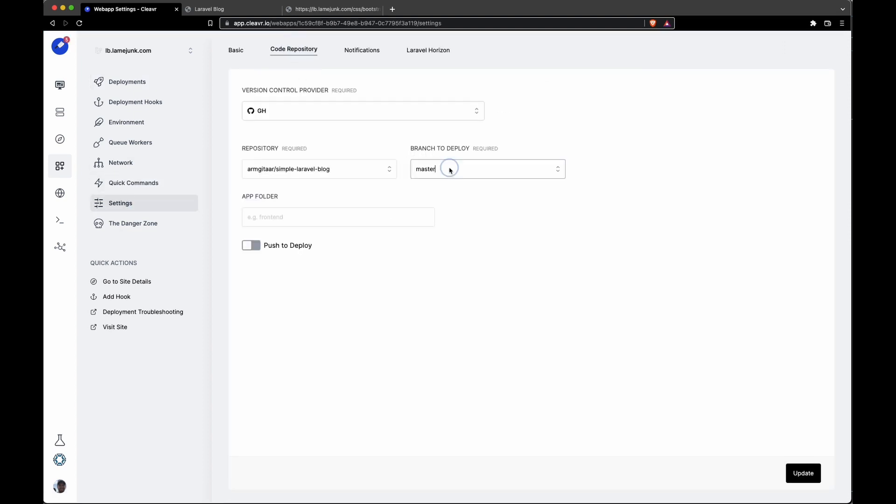
click(487, 169)
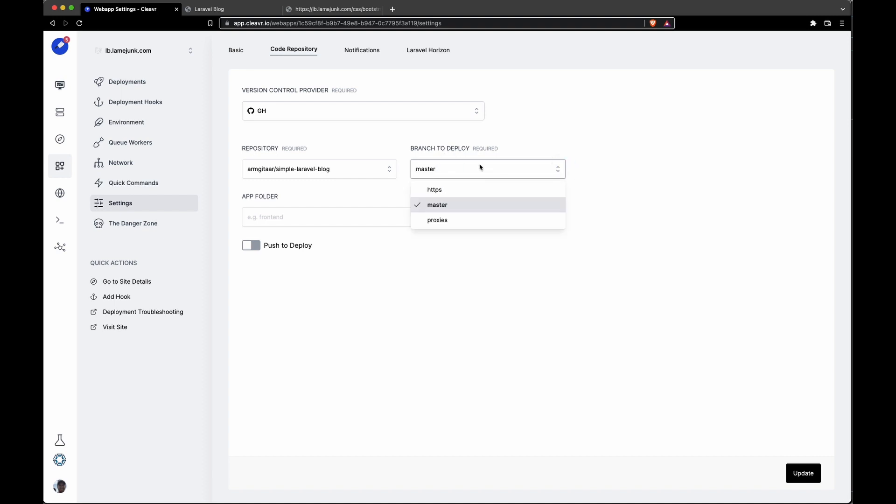
click(435, 190)
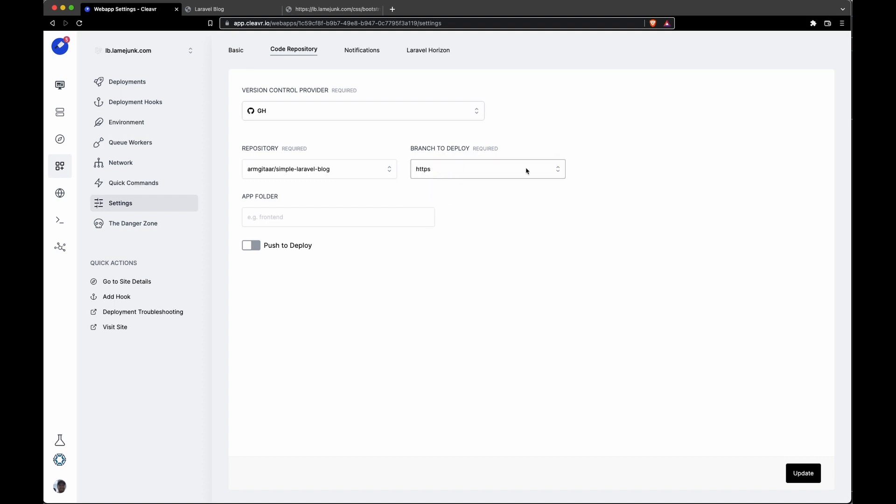
mouse_move(730, 400)
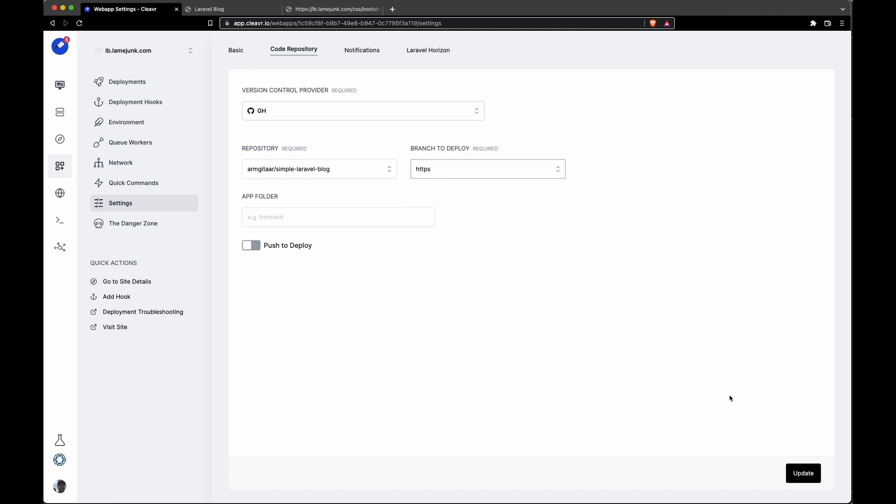
click(803, 486)
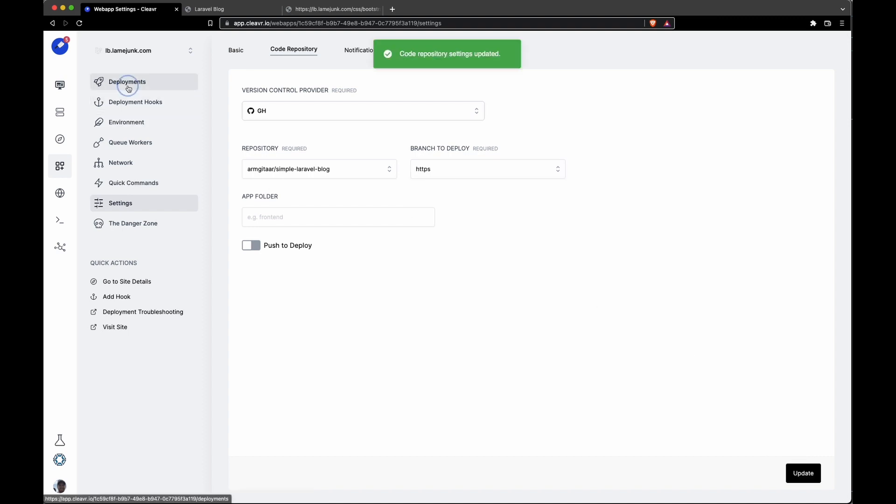
click(127, 82)
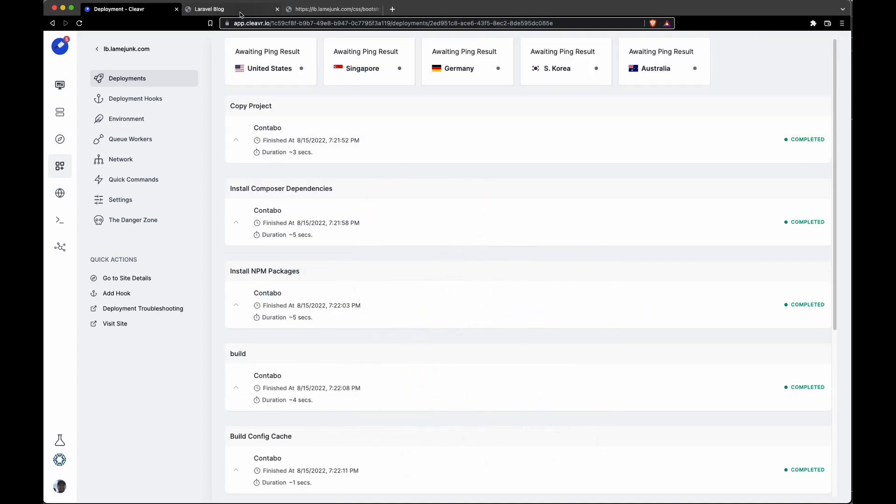
- Switch to the Laravel Blog tab to recheck the page and its console warnings
click(228, 8)
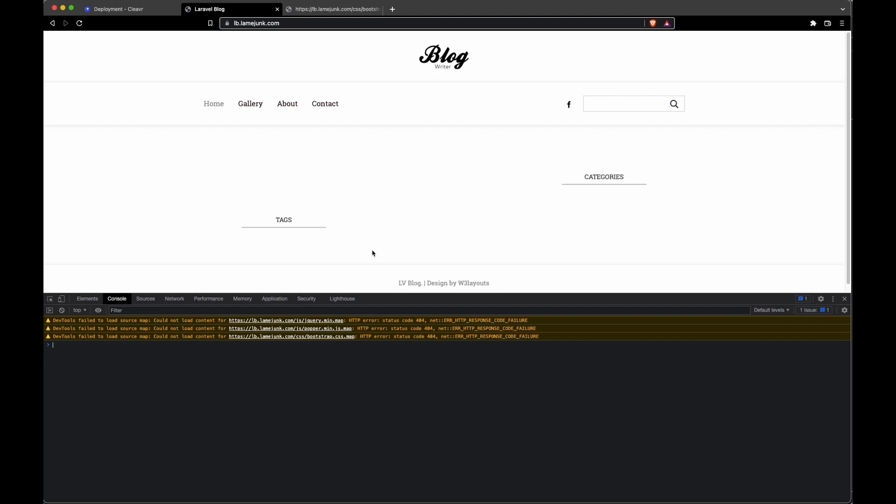
mouse_move(161, 329)
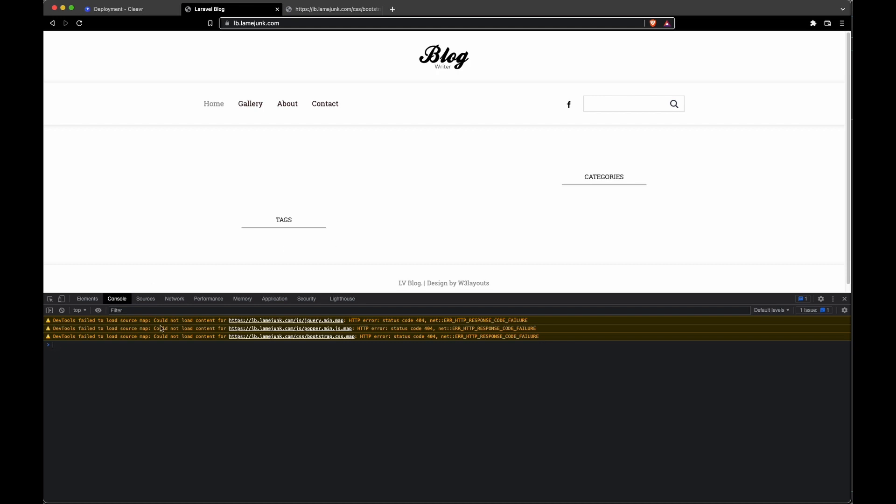
mouse_move(204, 217)
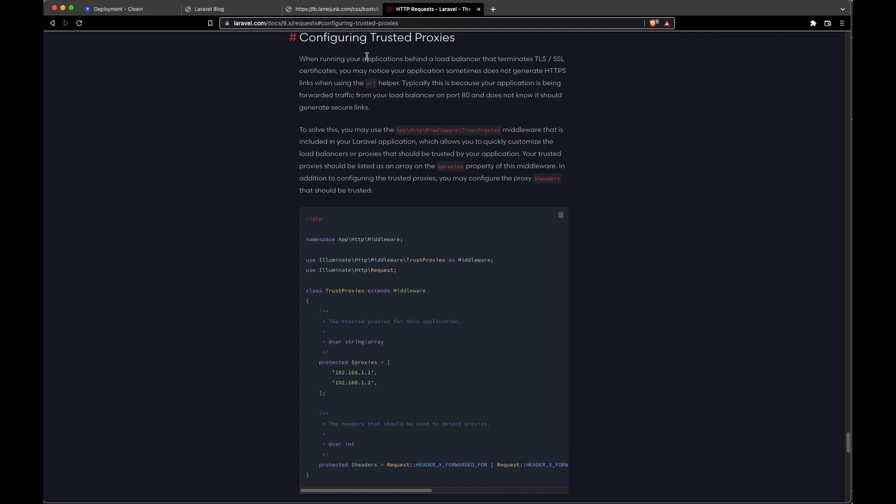
mouse_move(334, 111)
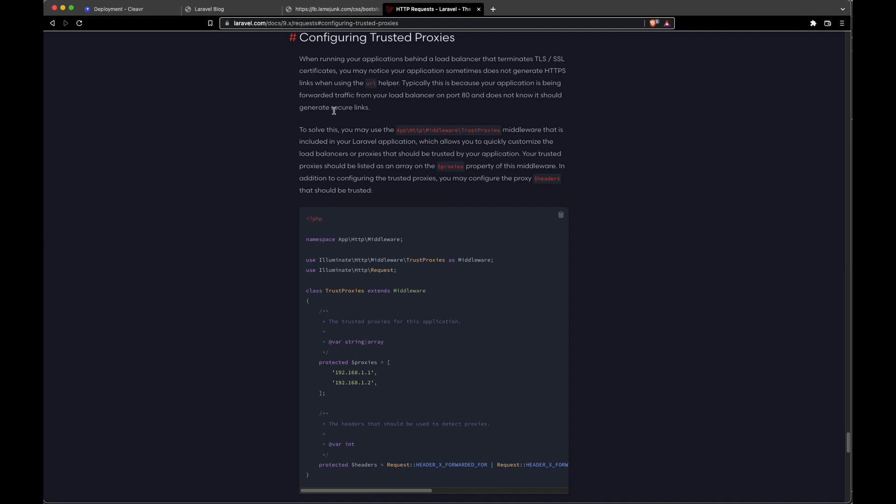
- Scroll the Laravel HTTP Requests docs down to the Configuring Trusted Proxies example
scroll(down, 3)
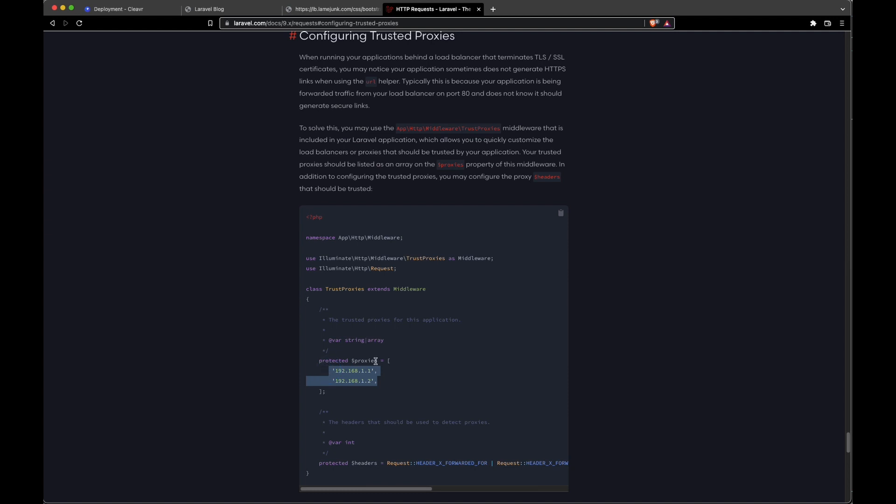
mouse_move(498, 379)
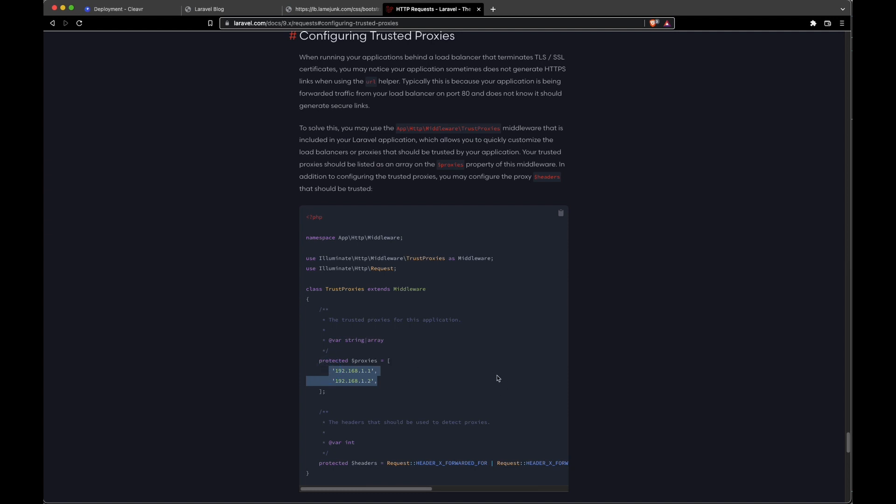
mouse_move(480, 272)
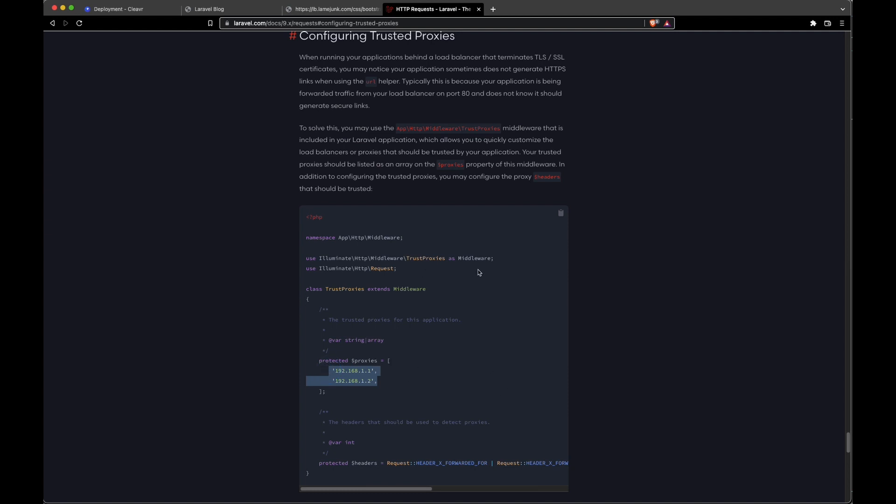
mouse_move(470, 280)
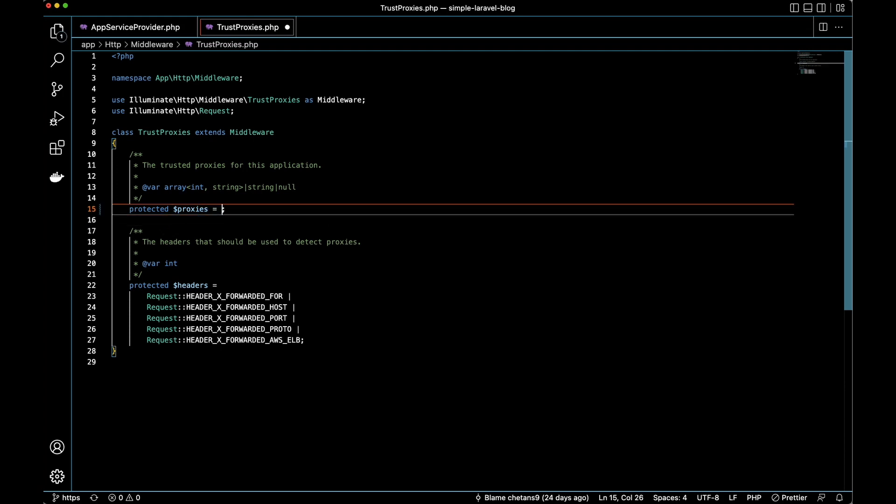
- Set $proxies in TrustProxies.php to an array containing the '*' wildcard
text([])
click(453, 219)
text(')
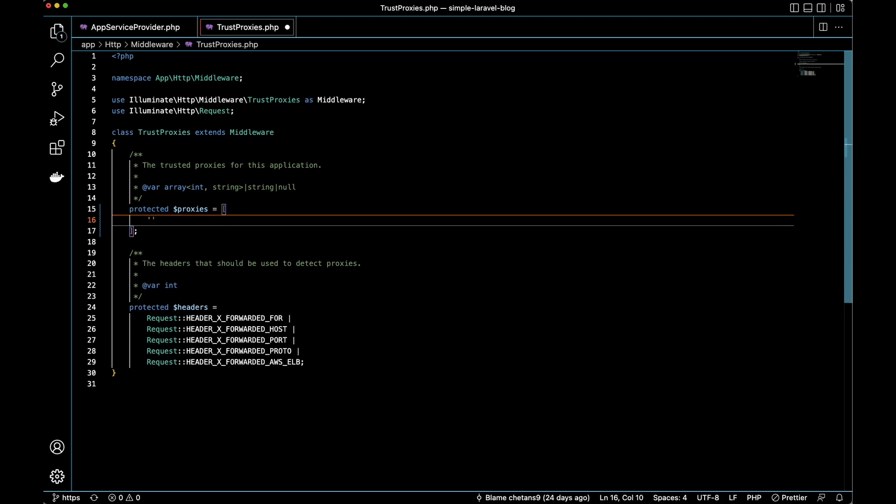
text(*)
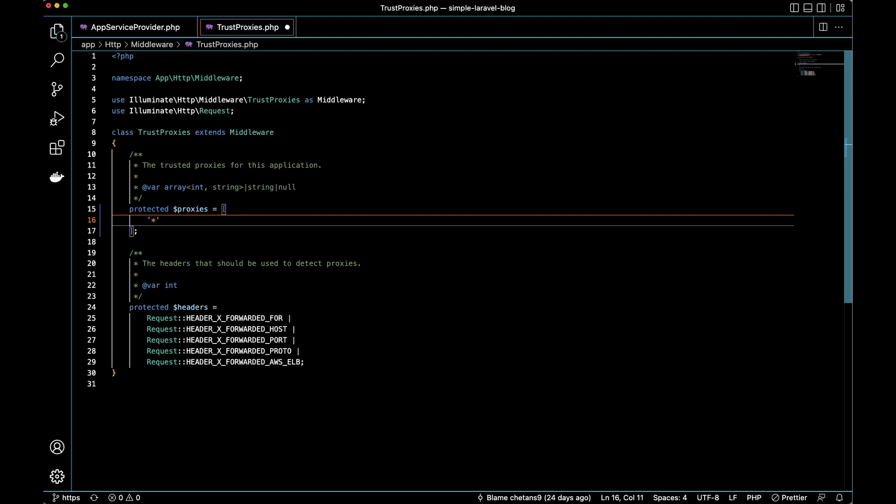
key(Backspace)
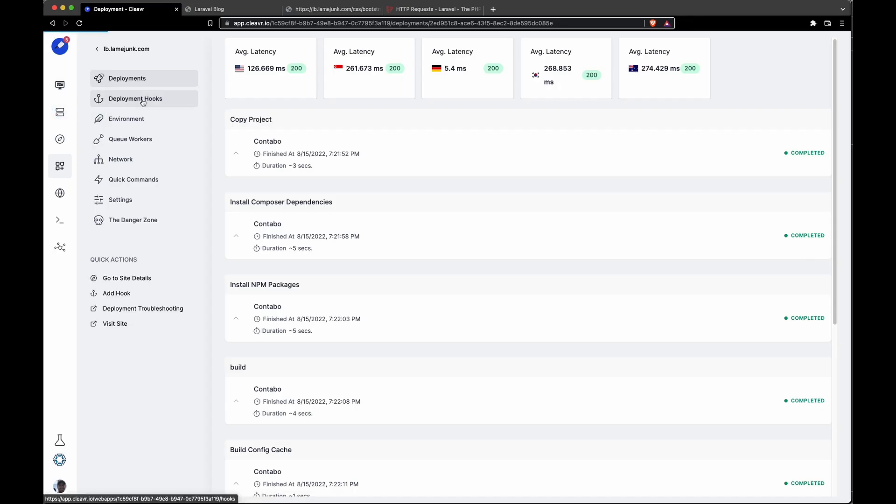
- Look up the load balancer server in Cleavr's Servers list to read its IP 188.34.188.236
click(60, 112)
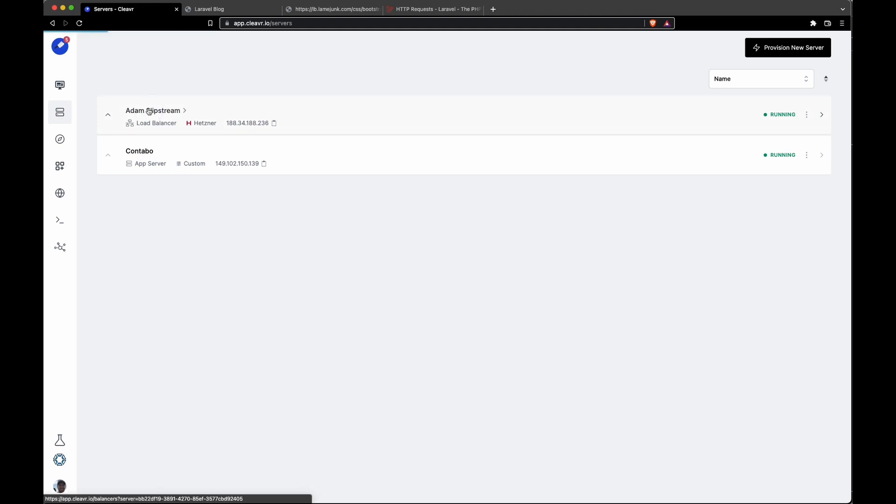
click(153, 110)
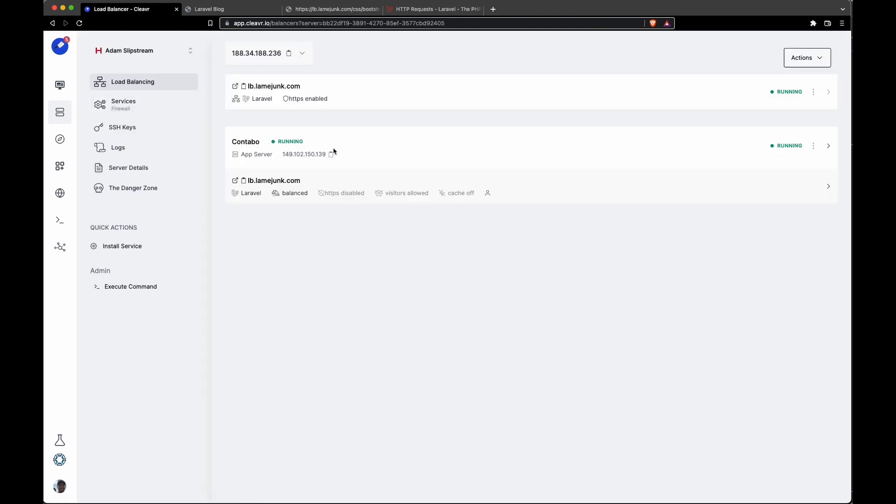
mouse_move(307, 102)
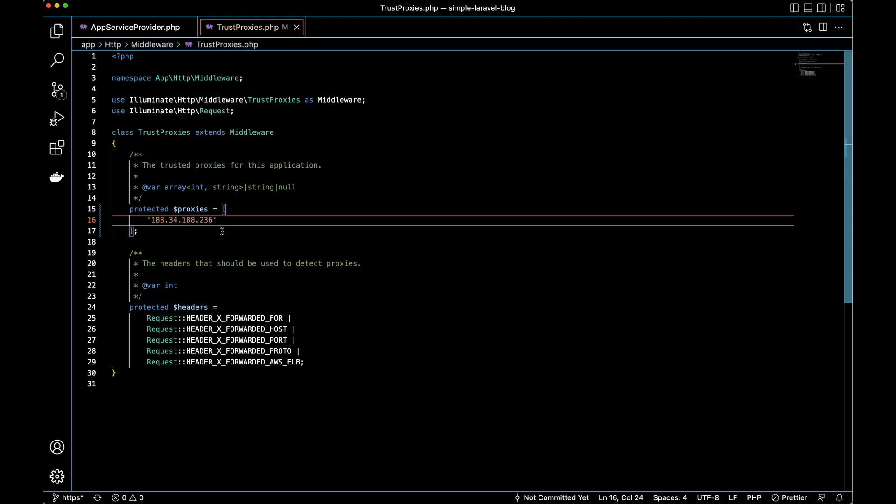
mouse_move(509, 452)
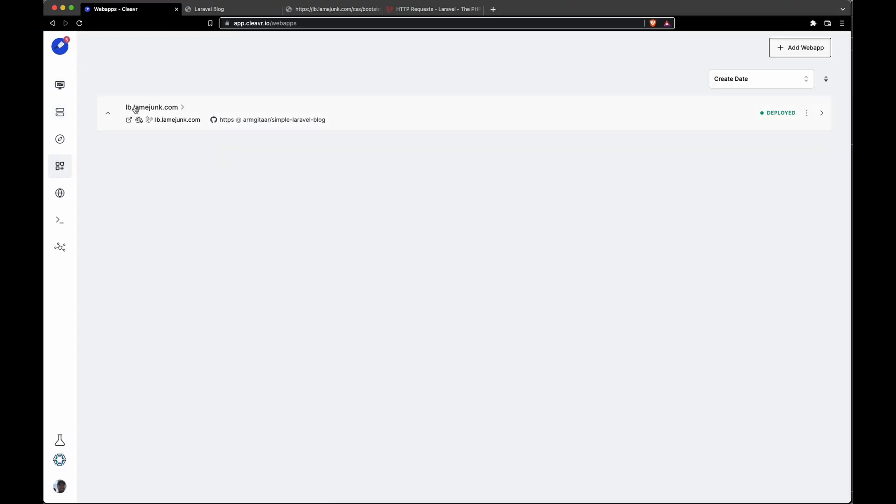
- Change the lb.lamejunk.com web app's Branch To Deploy from https to proxies and save
click(153, 108)
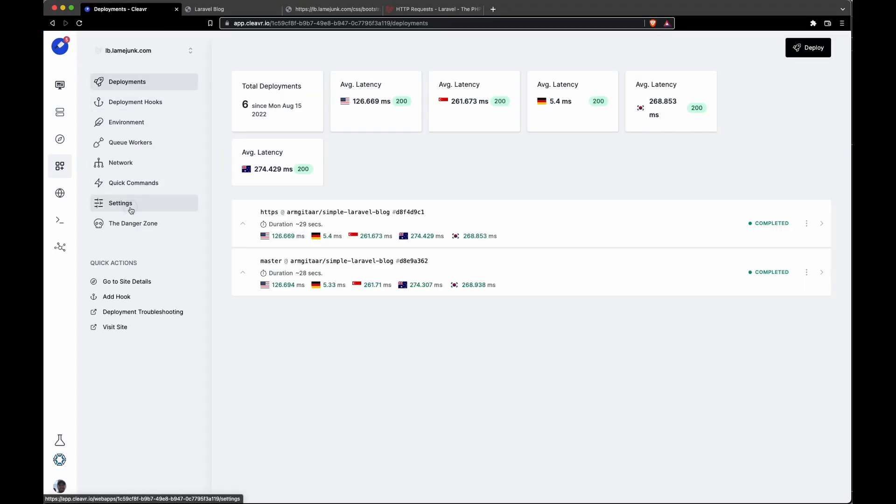
click(120, 204)
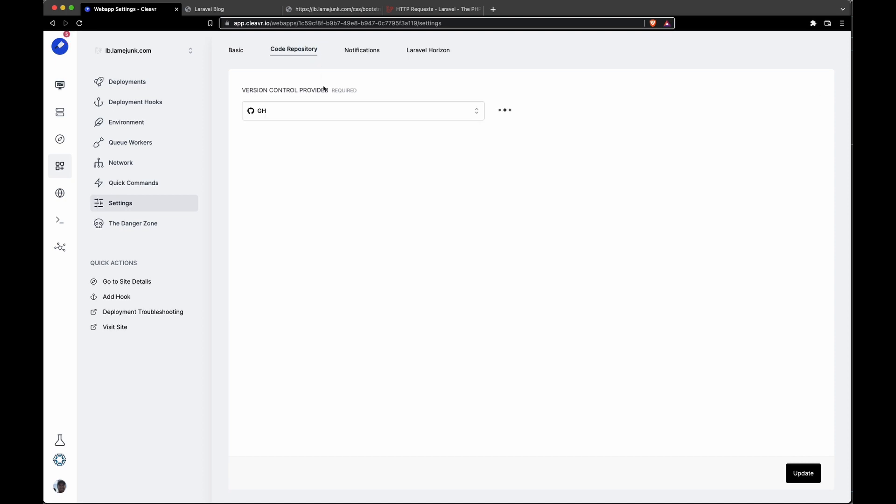
click(504, 110)
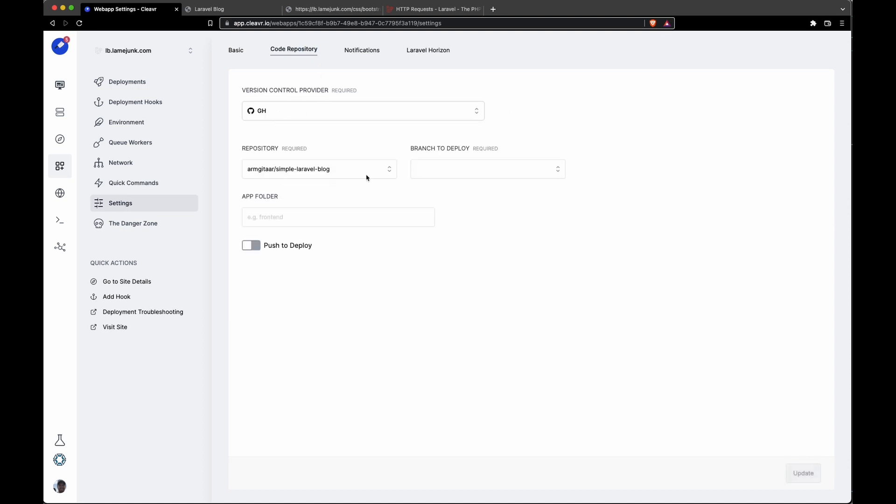
text(https)
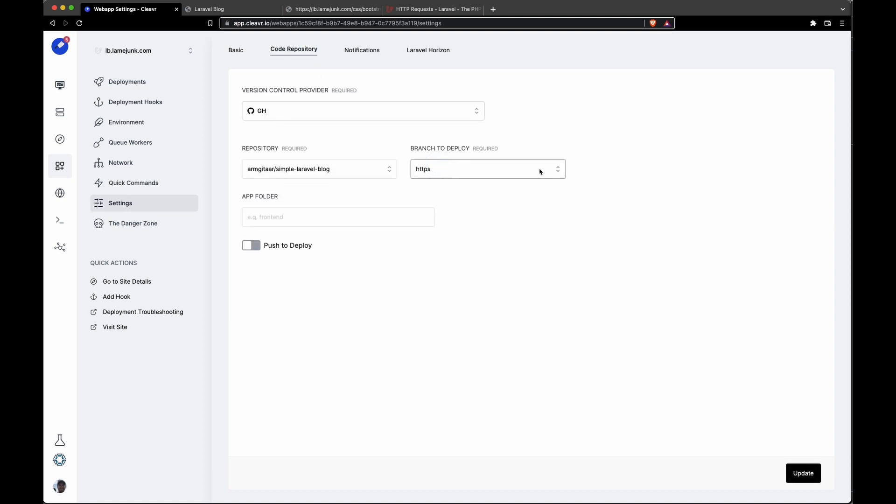
click(487, 168)
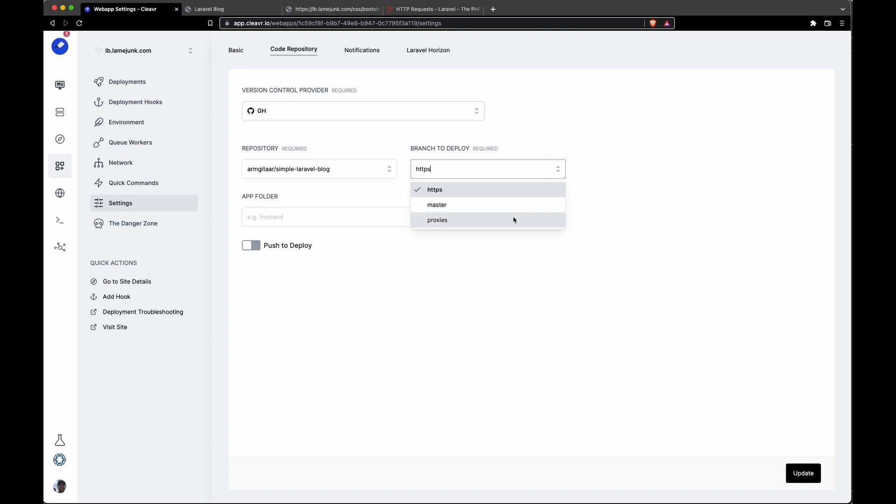
click(439, 219)
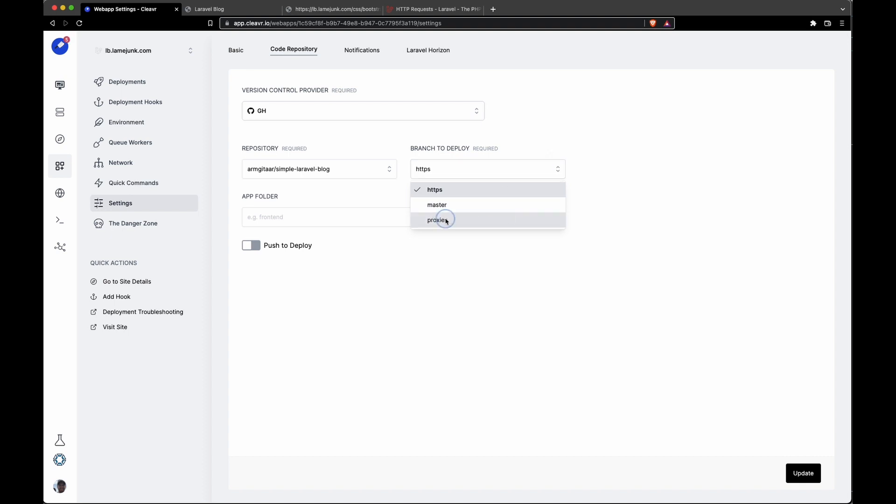
click(437, 220)
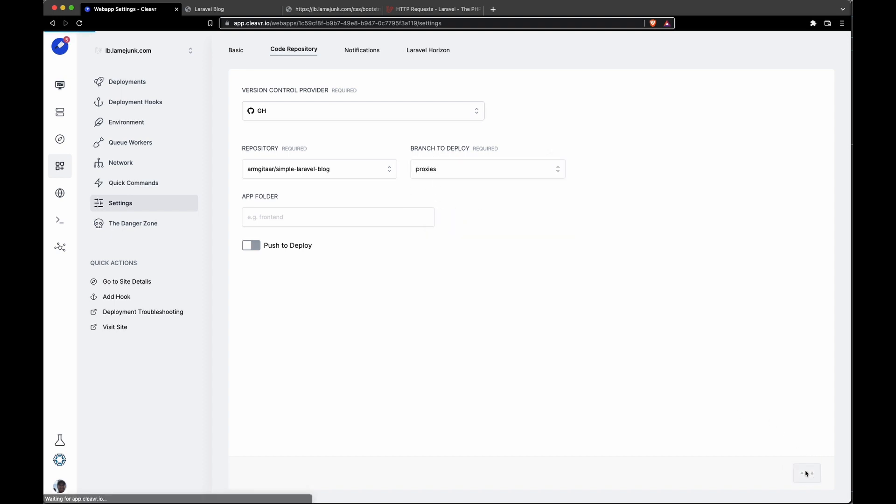
- Deploy the proxies branch and switch to the Laravel Blog tab to check the styled page
click(806, 472)
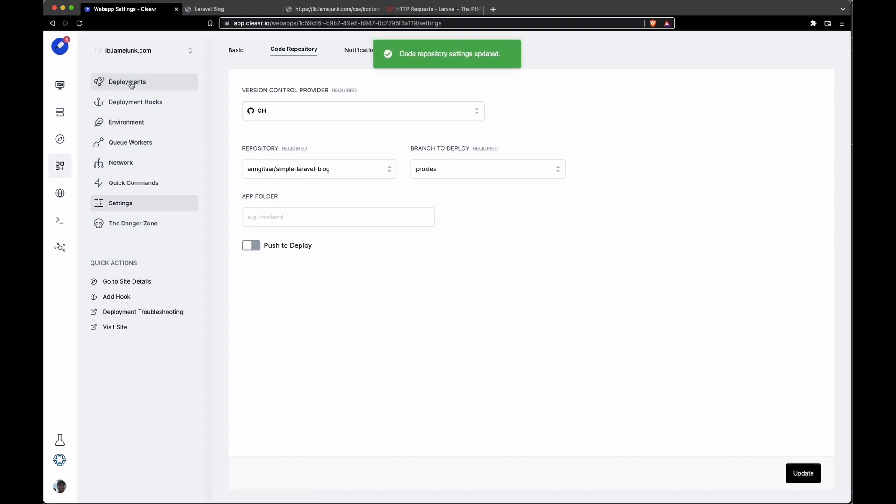
click(127, 82)
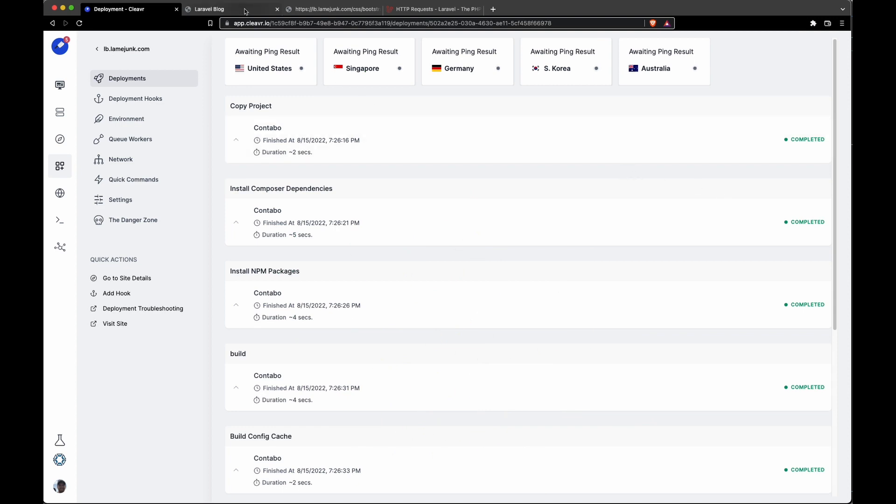
click(208, 9)
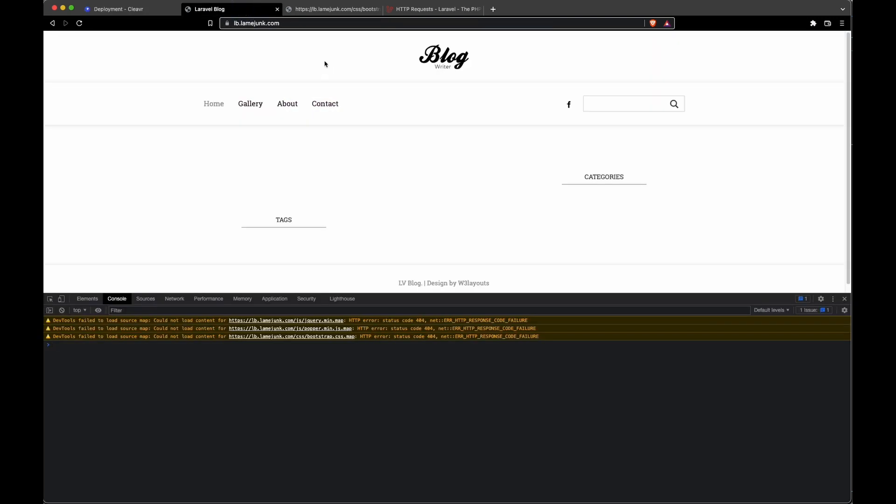